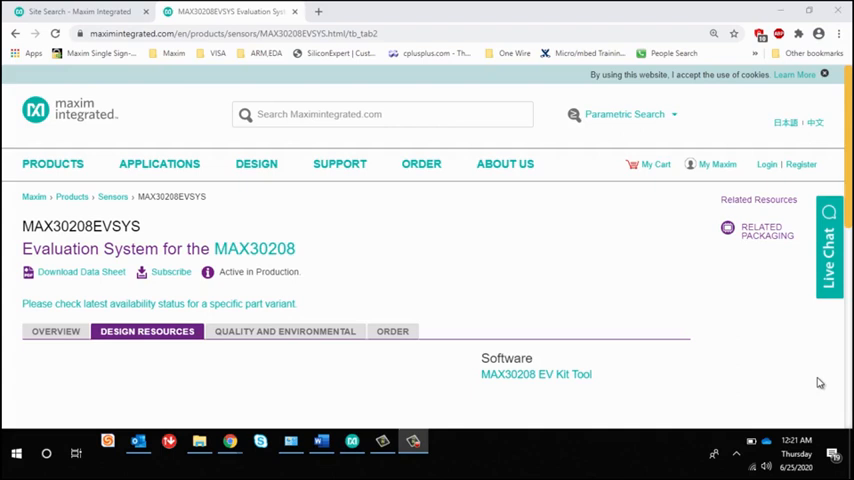
pyautogui.moveTo(468, 384)
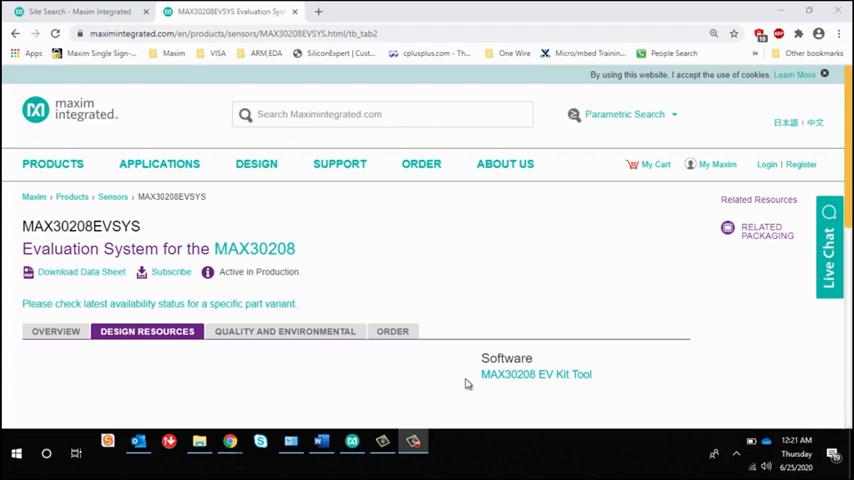
# Launch the MAX30208 EV Kit Tool, which detects the sensor at 0xA0 reading about 25.5°C
pyautogui.click(536, 374)
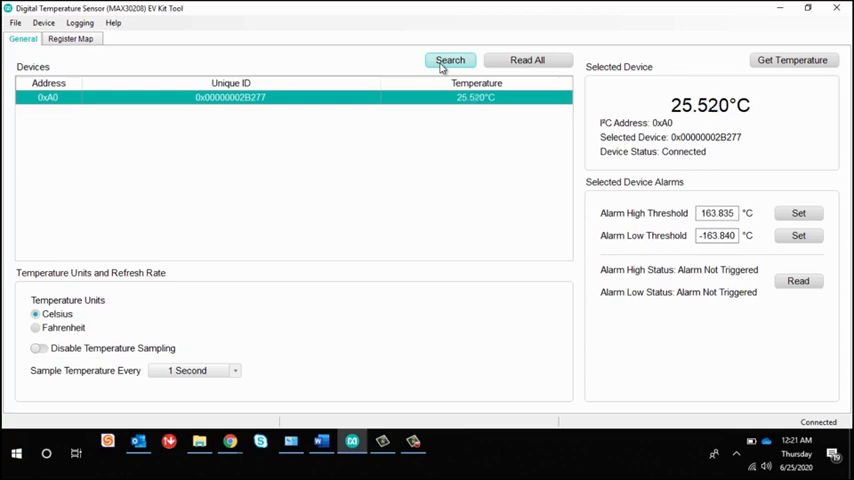
# Begin file logging with the 0xA0 device selected for the log
pyautogui.click(76, 22)
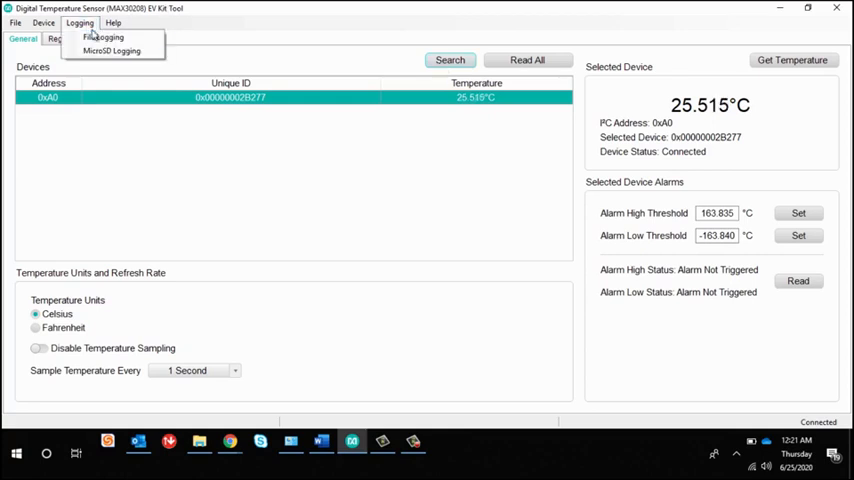
pyautogui.click(96, 48)
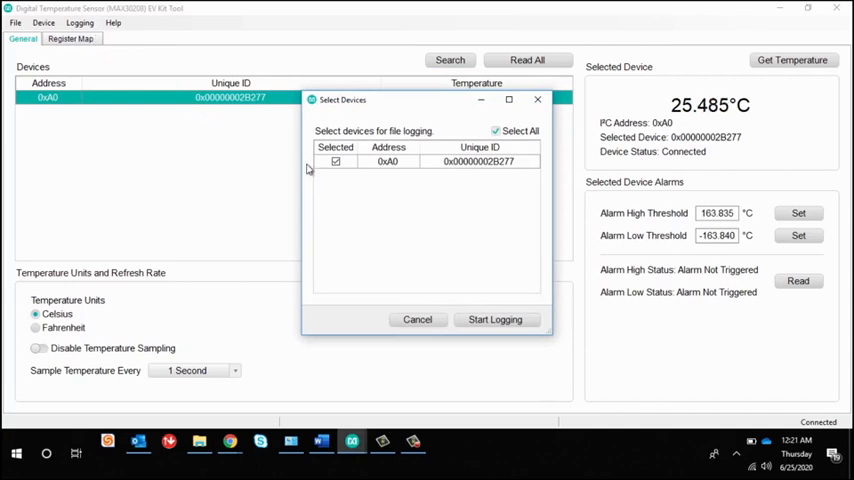
pyautogui.click(496, 320)
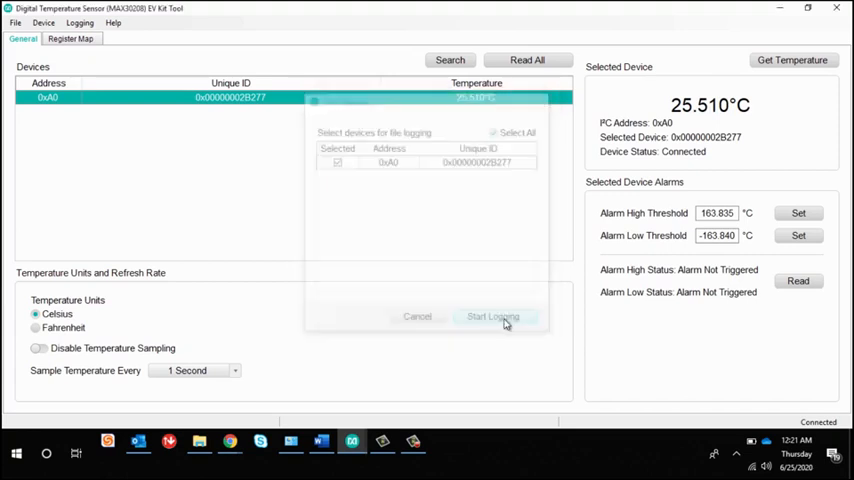
pyautogui.click(492, 316)
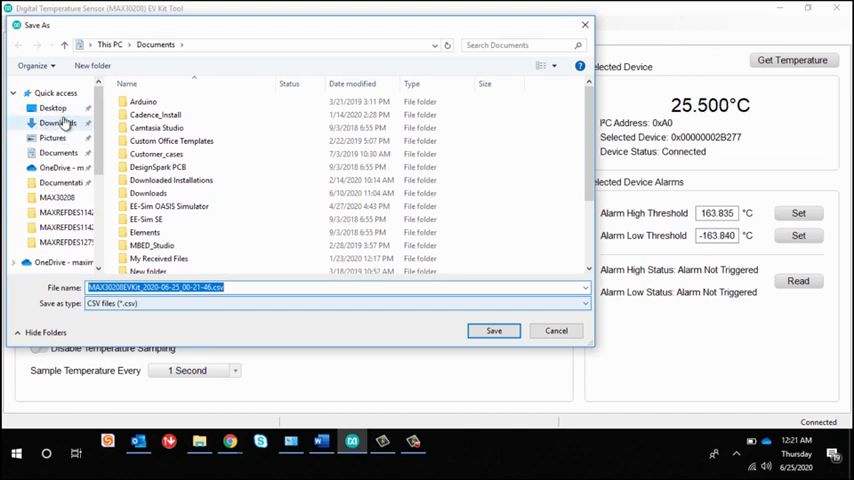
# Confirm the default CSV log file name in Documents, keeping the 0xA0 readings logging
pyautogui.click(492, 330)
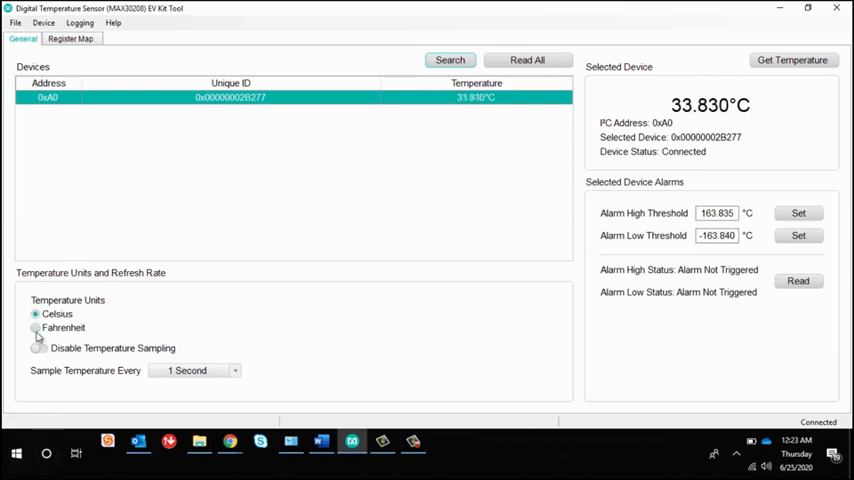
# Switch Temperature Units to Fahrenheit so the 0xA0 reading shows about 89.7°F
pyautogui.click(36, 328)
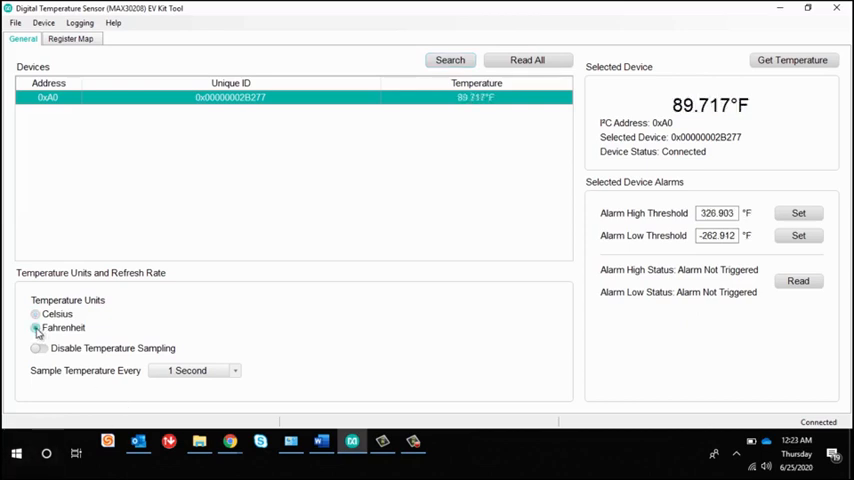